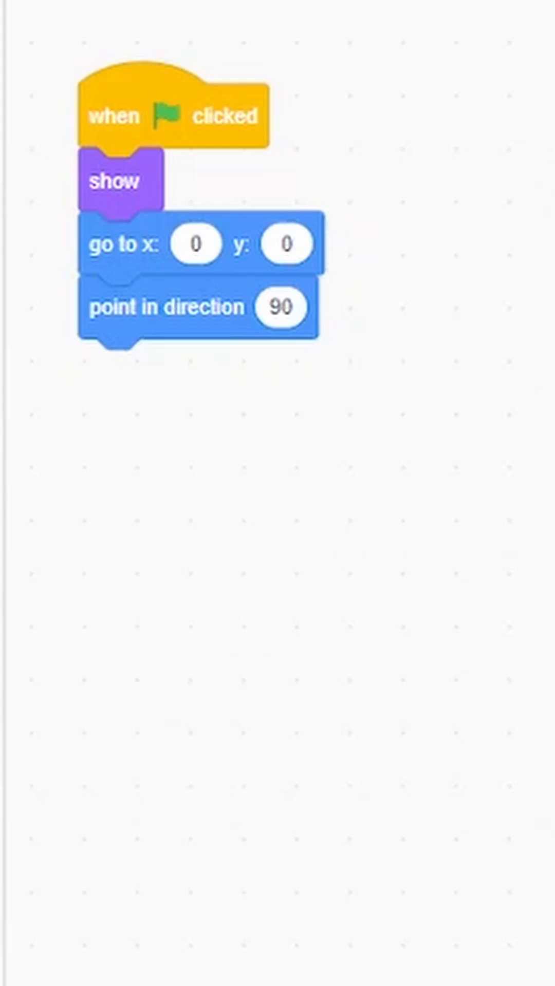
Create a new variable named 'yve' available to all sprites.
text(yve)
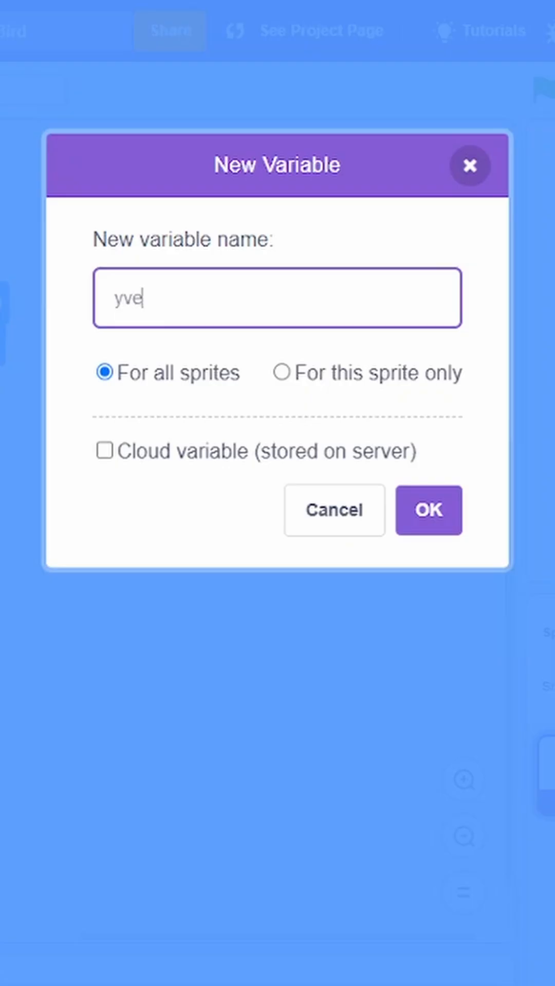
click(428, 510)
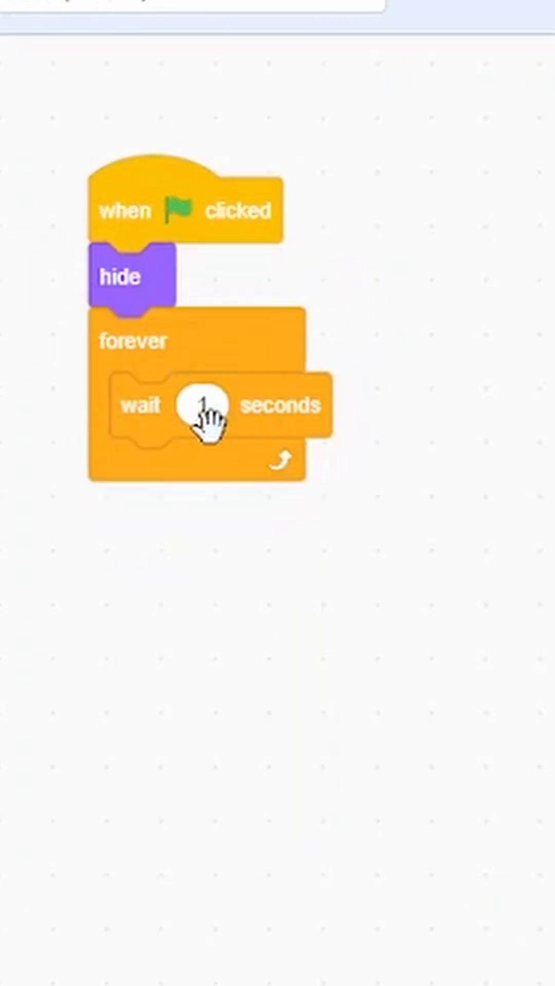
Set the forever loop's wait duration to 2.4 seconds.
text(2.4)
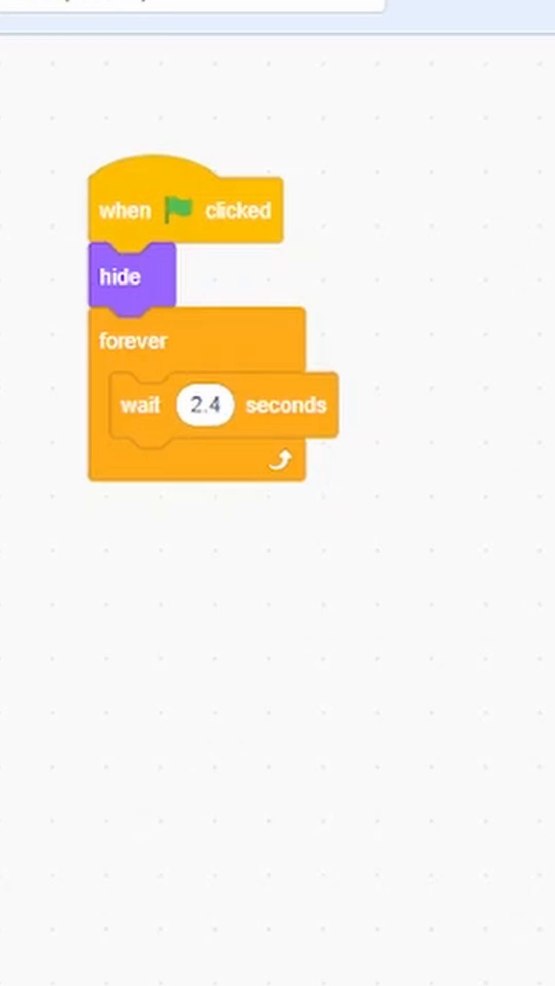